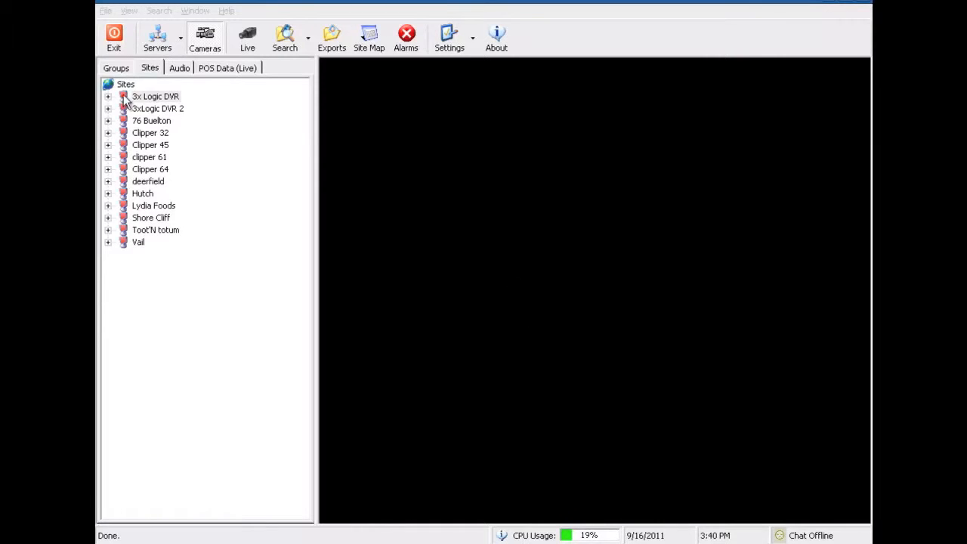
Step: Expand the 3x Logic DVR site's camera list and open the video Search window
click(109, 97)
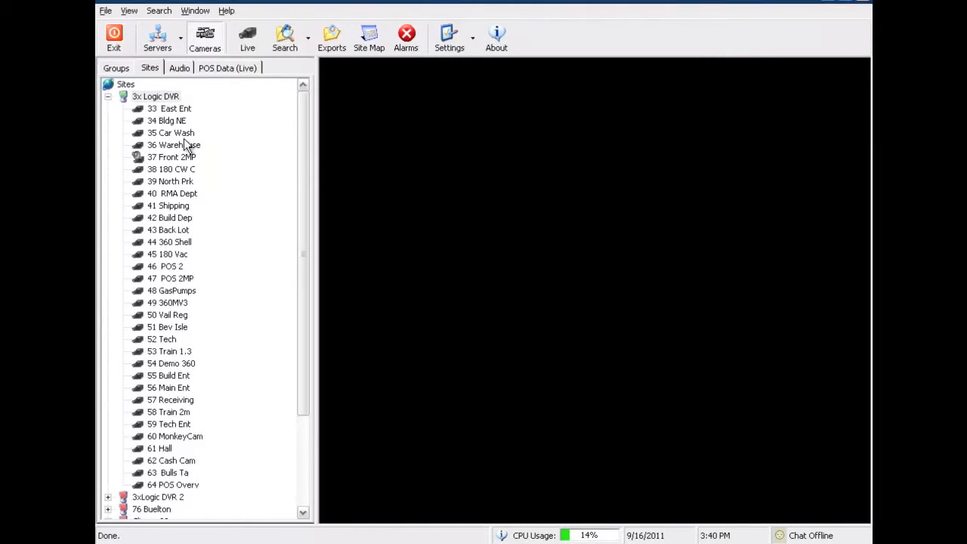
mouse_move(169, 124)
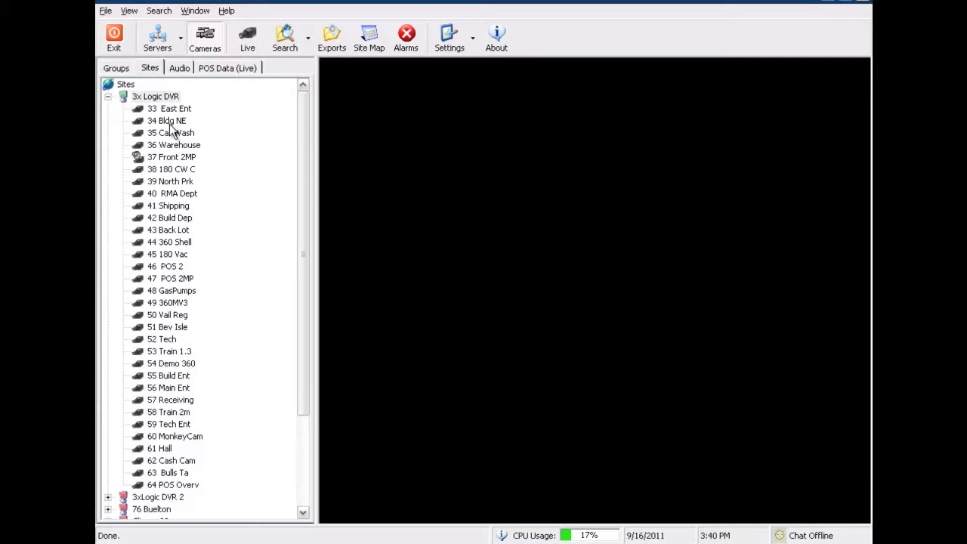
click(284, 36)
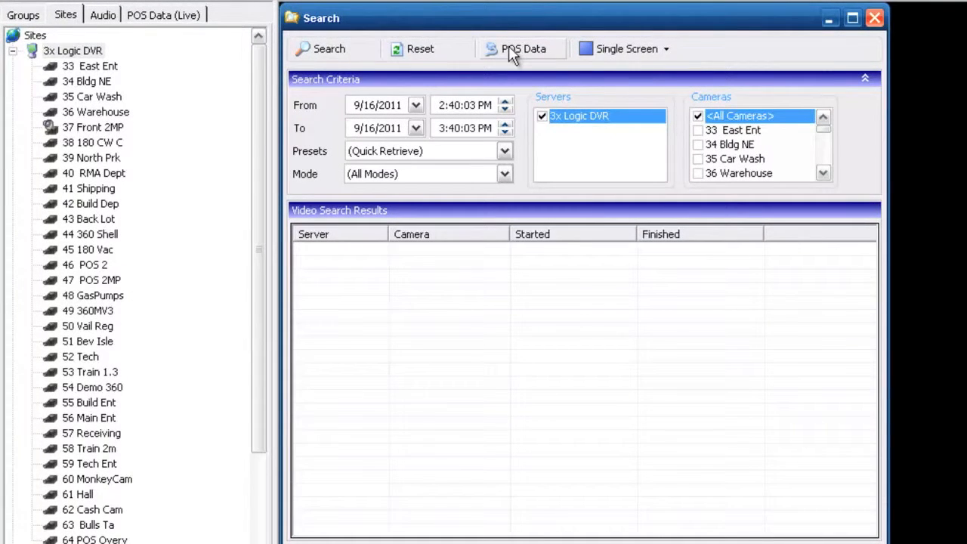
Step: Show the POS Data filter fields and set line-item matching to AND
click(522, 49)
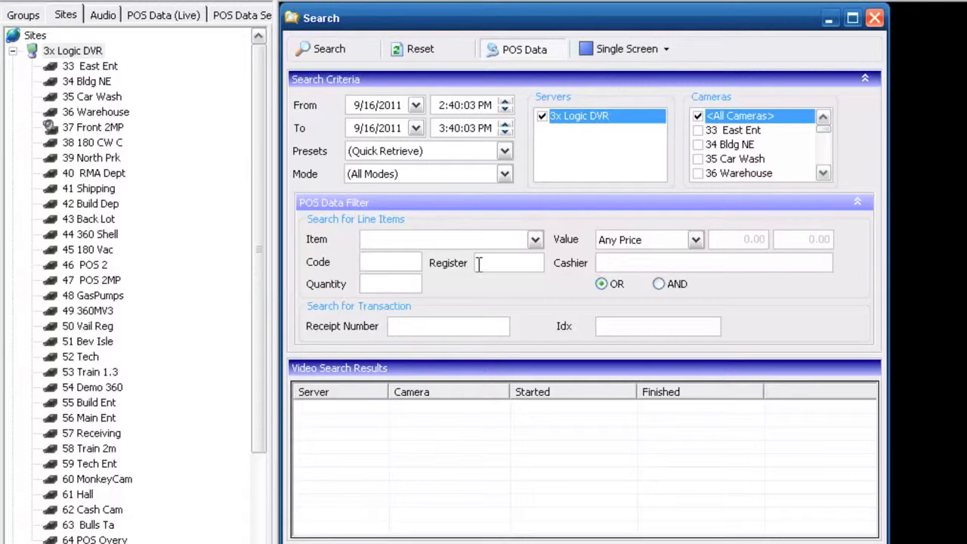
click(696, 239)
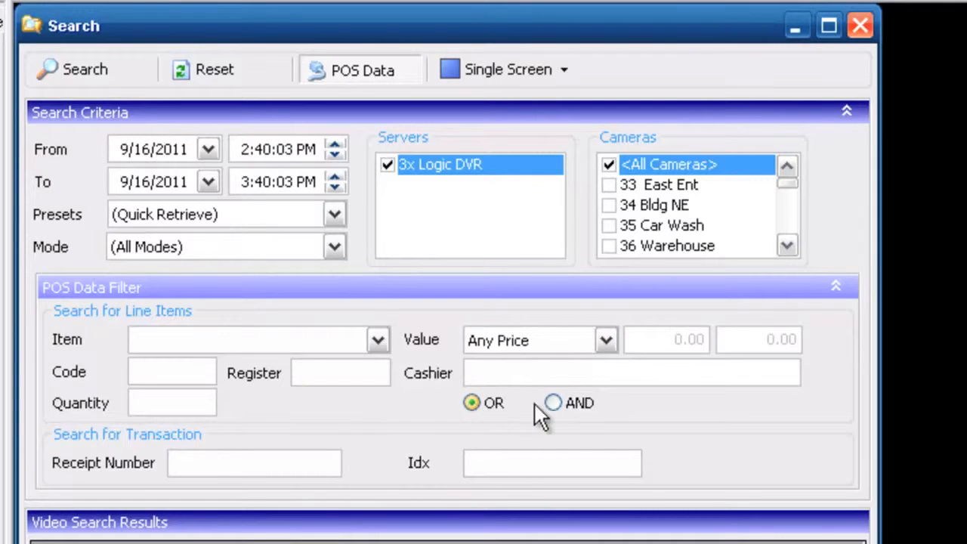
click(553, 402)
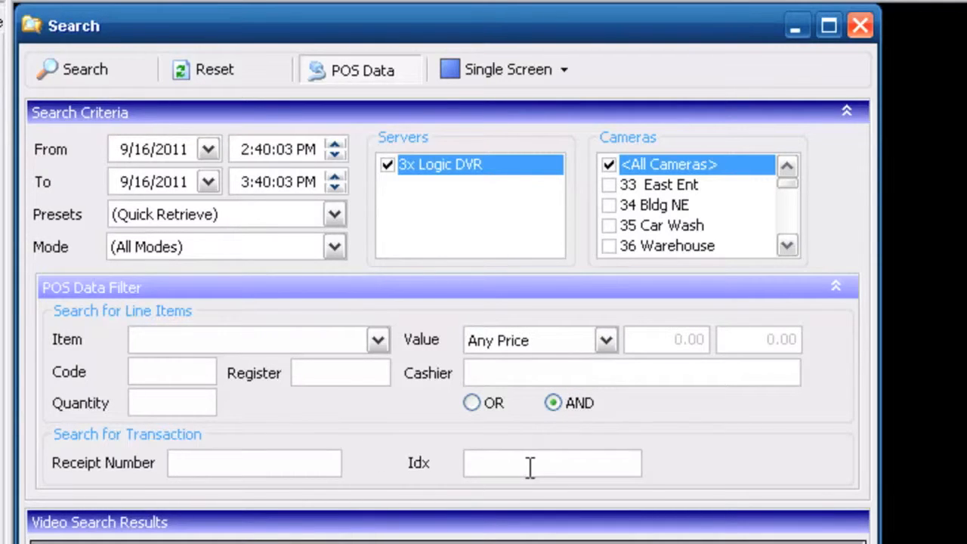
mouse_move(211, 159)
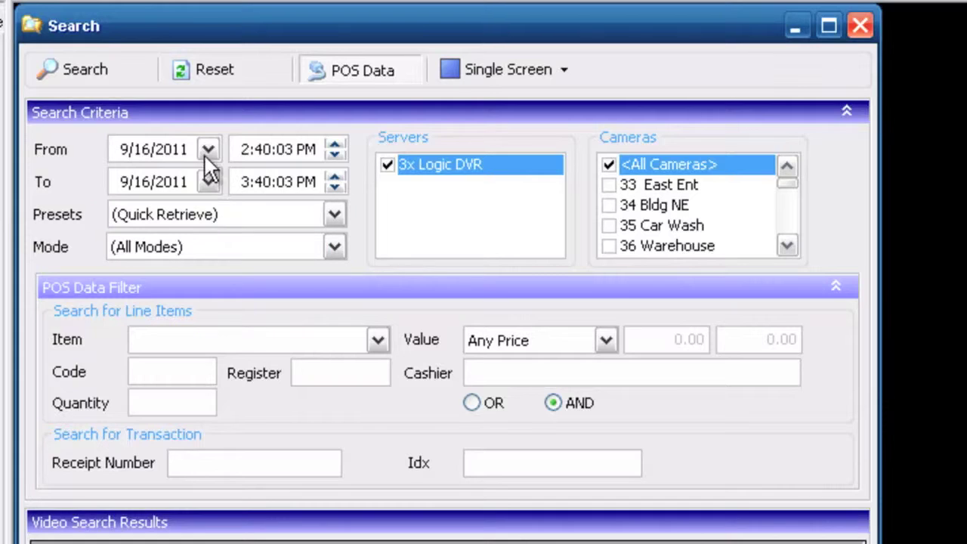
Step: Set the search start time to 12:40 PM and filter line items for 'refund'
click(335, 149)
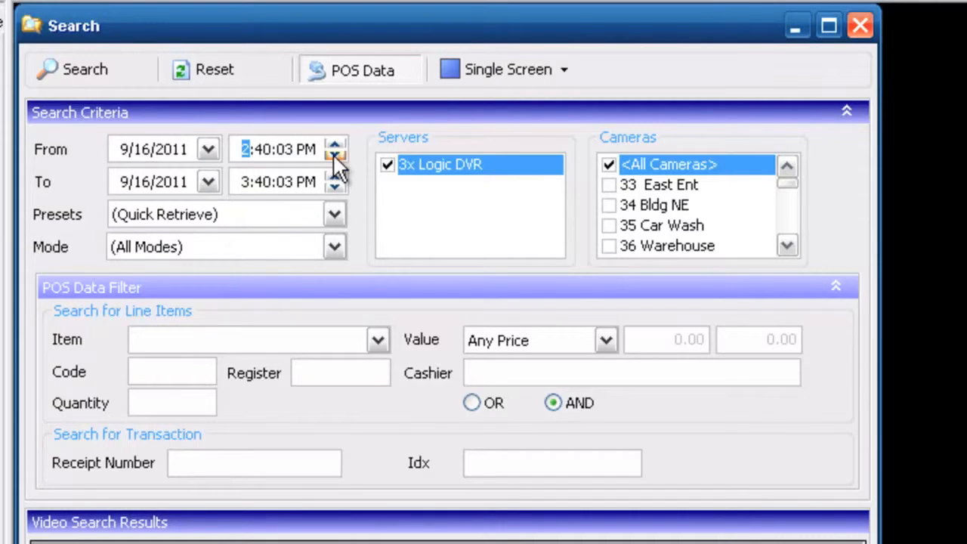
click(334, 144)
text(12)
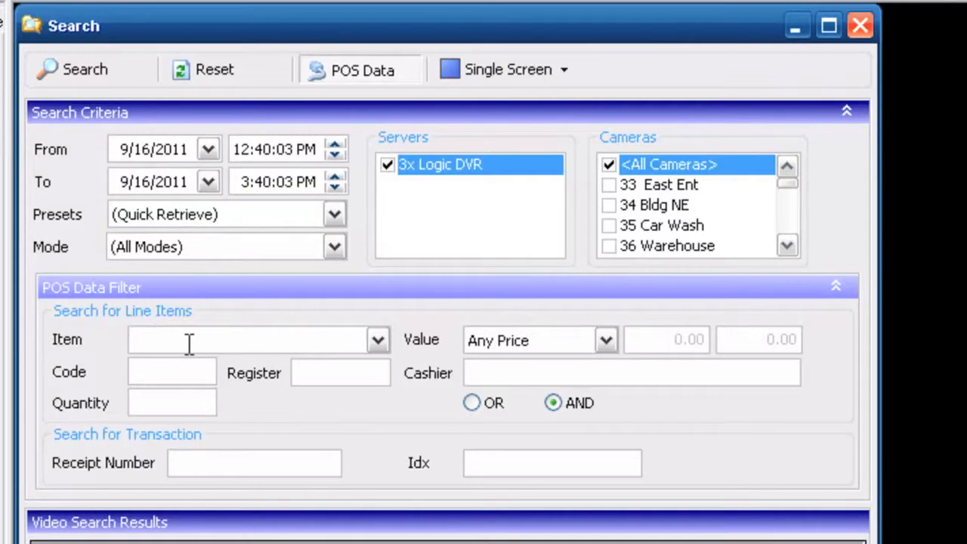
text(refund)
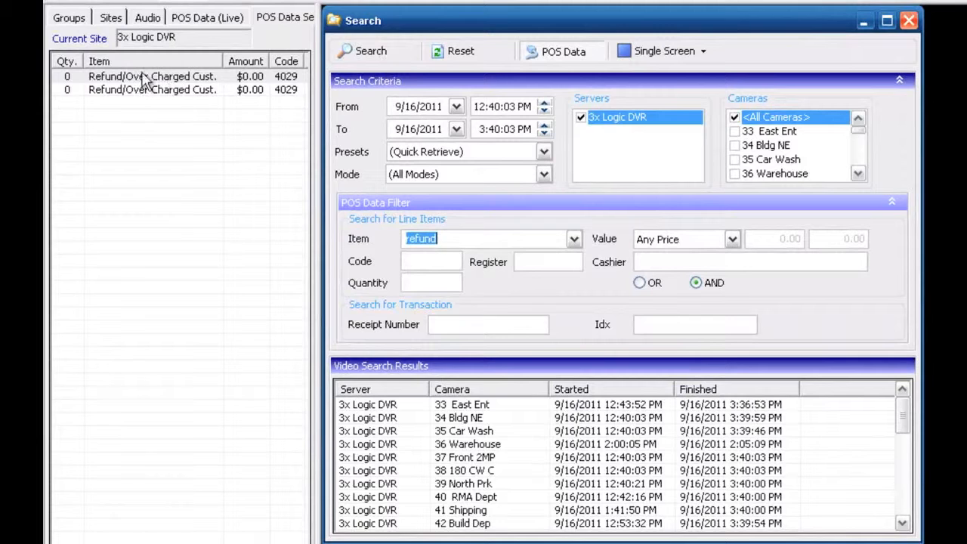
mouse_move(113, 90)
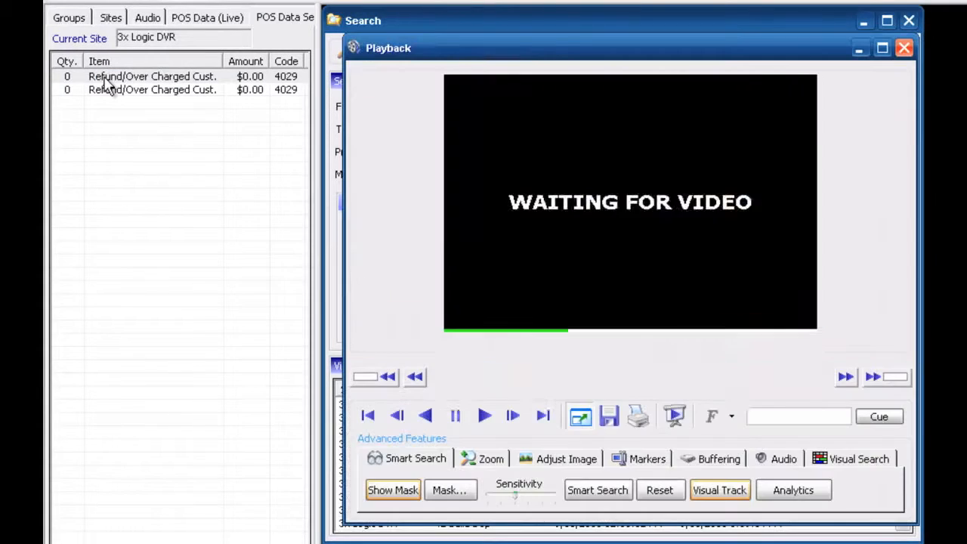
Step: Maximize playback, play the 2:26 PM footage and select the first Refund record
click(484, 414)
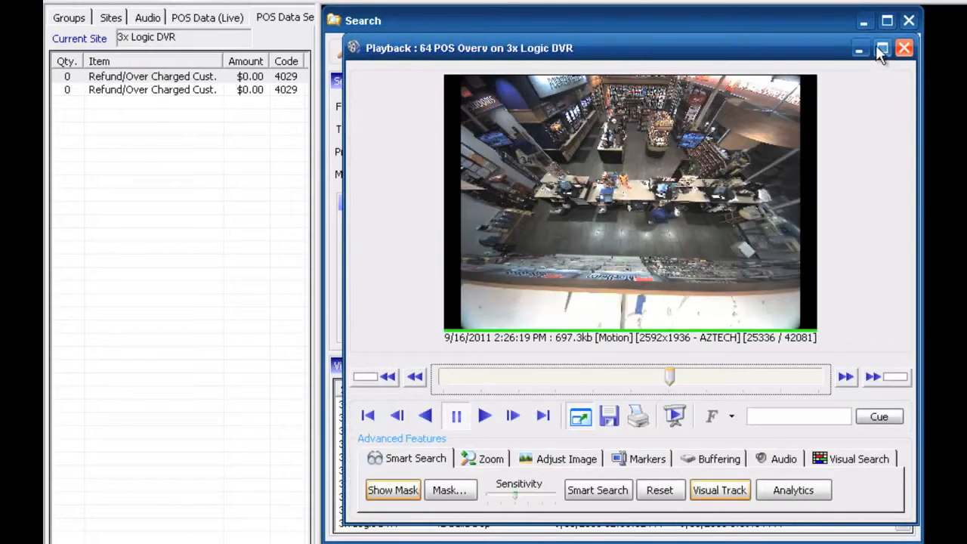
click(882, 47)
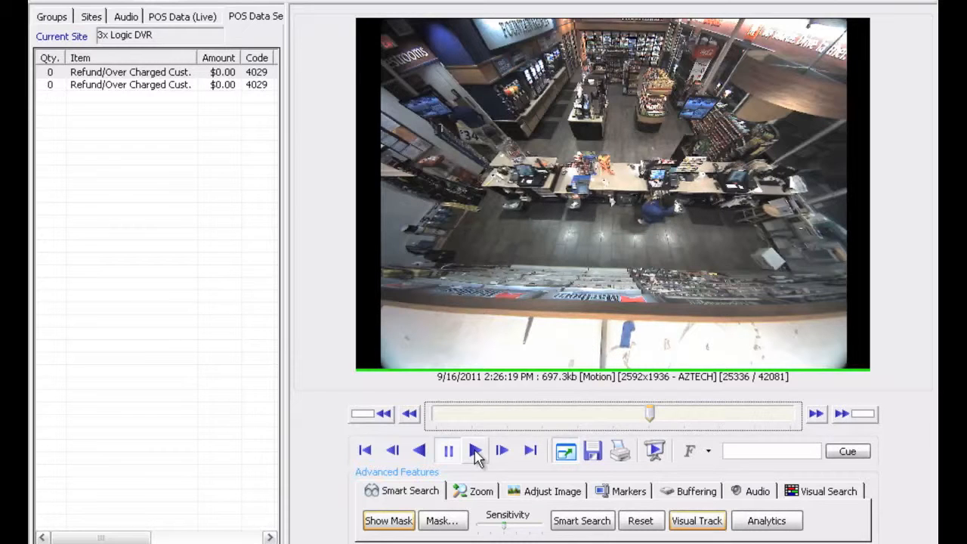
click(474, 450)
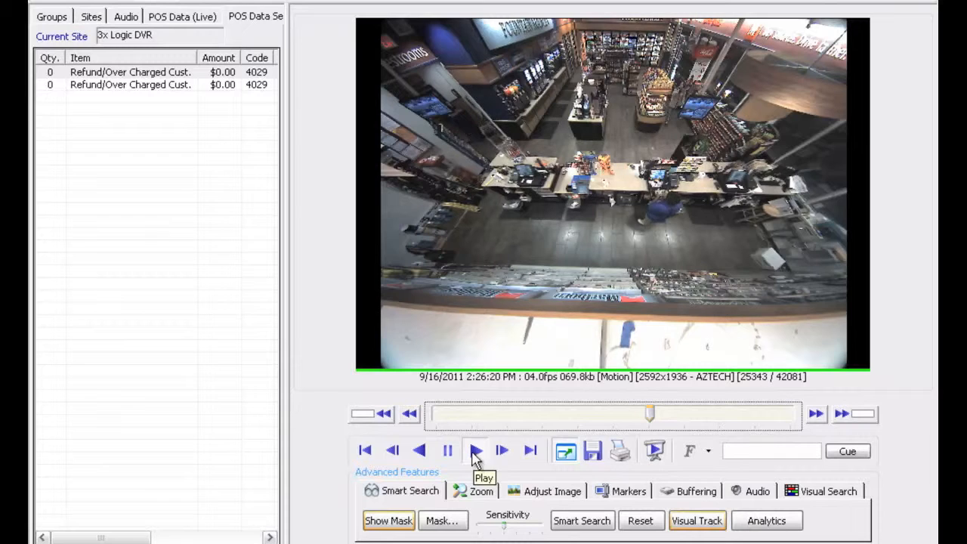
click(475, 451)
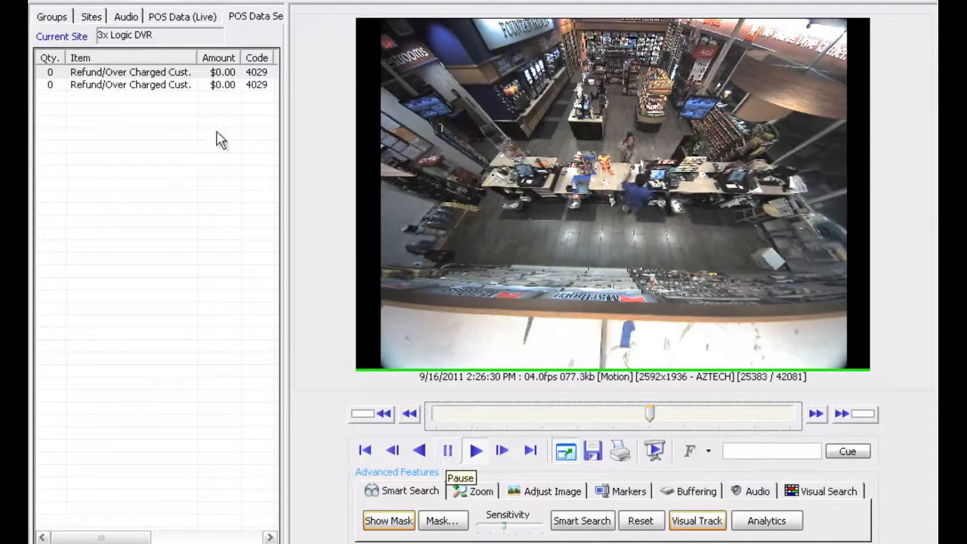
click(130, 85)
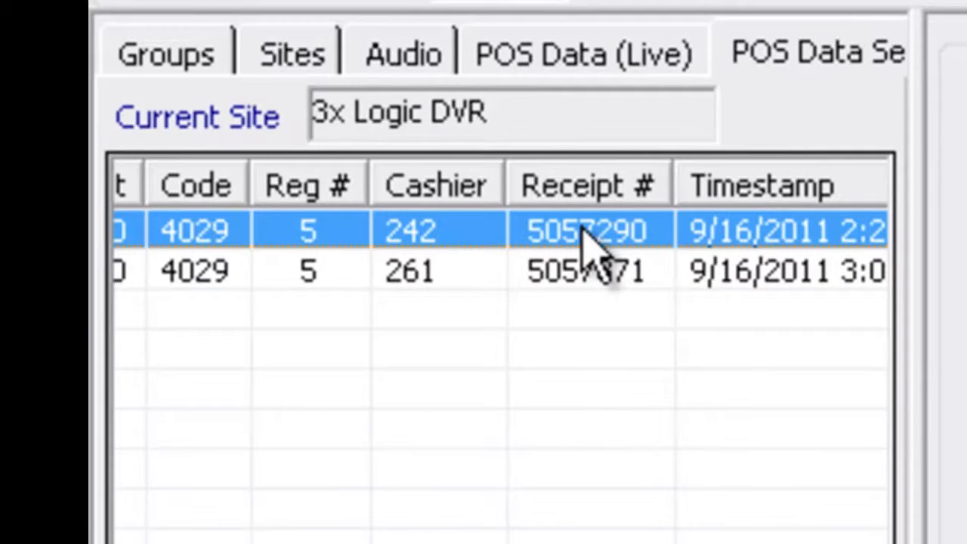
Step: Look up full transaction 5057290 and load video for its Refund/Over Charged Cust. line
right_click(590, 230)
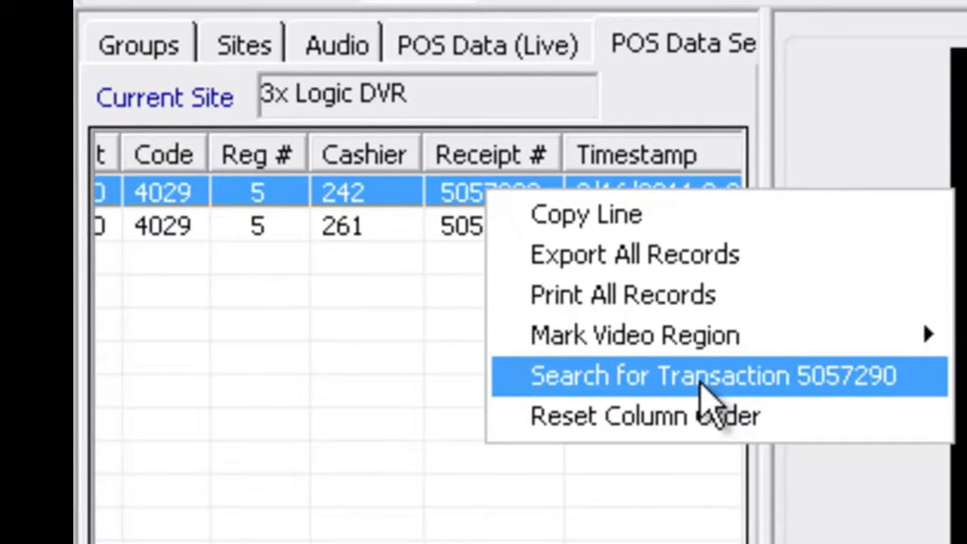
click(713, 374)
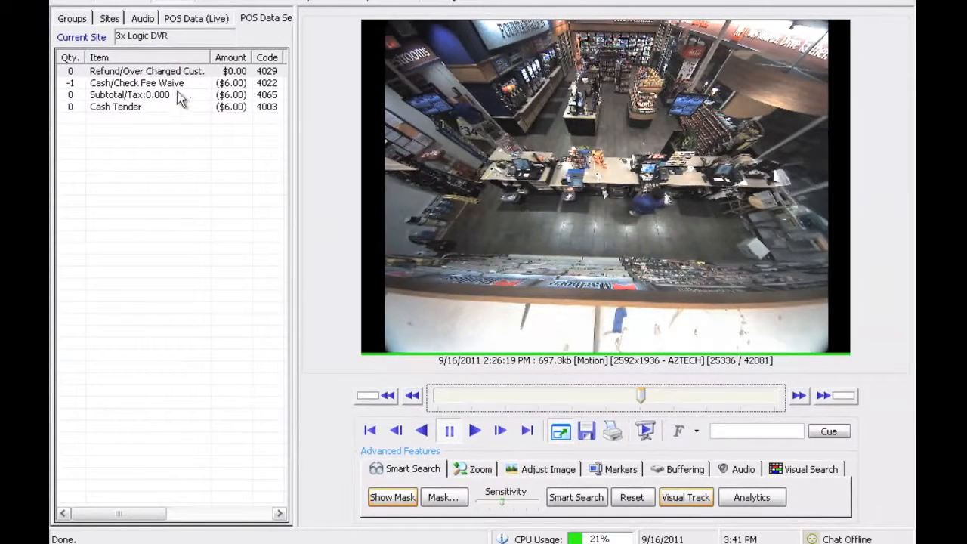
mouse_move(124, 76)
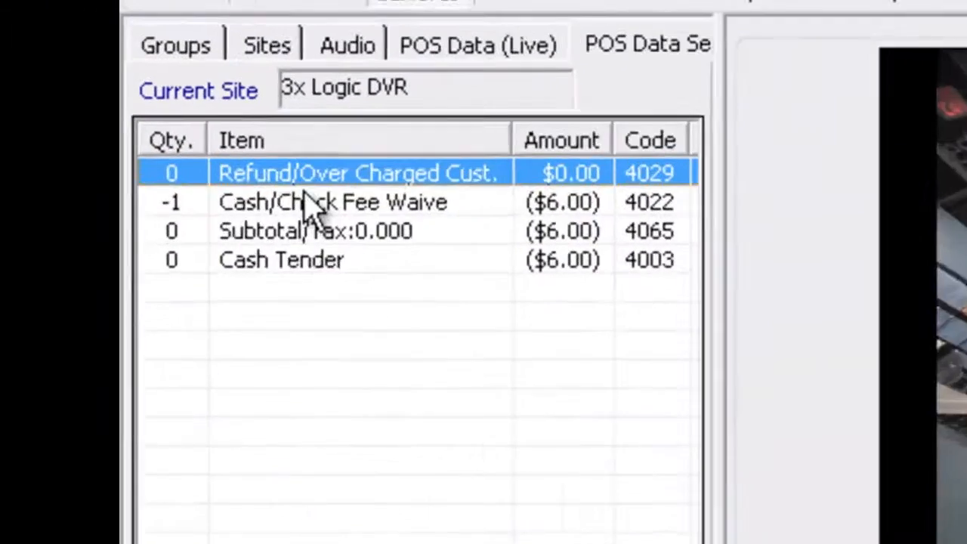
click(340, 302)
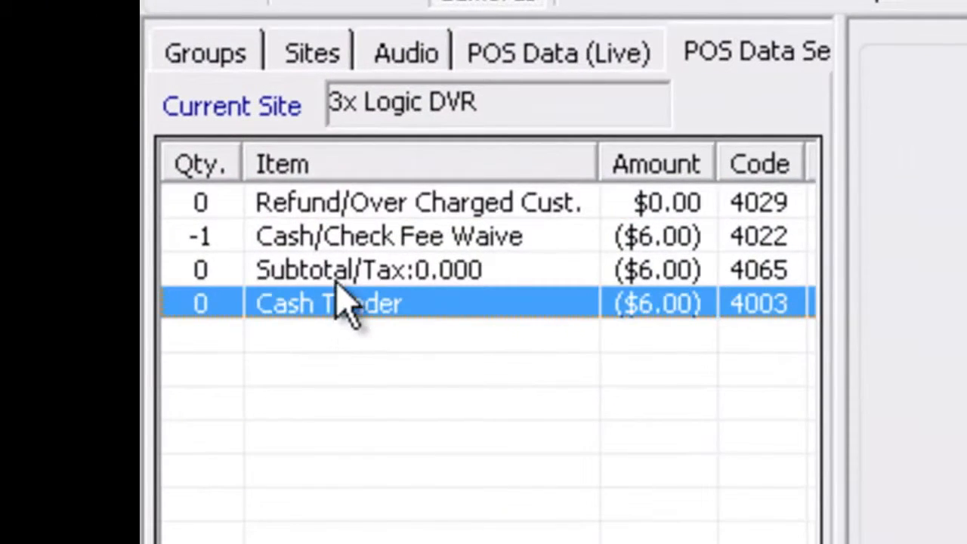
click(416, 203)
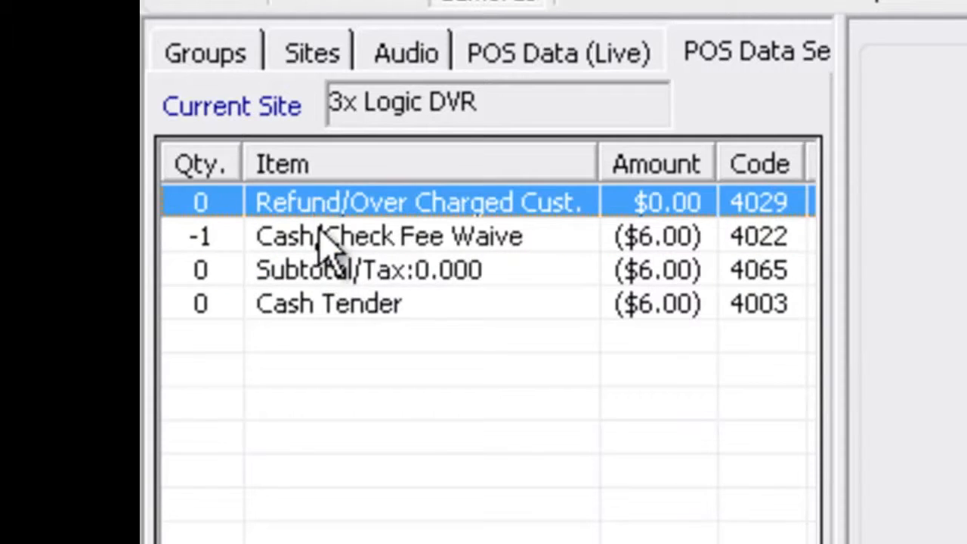
click(329, 302)
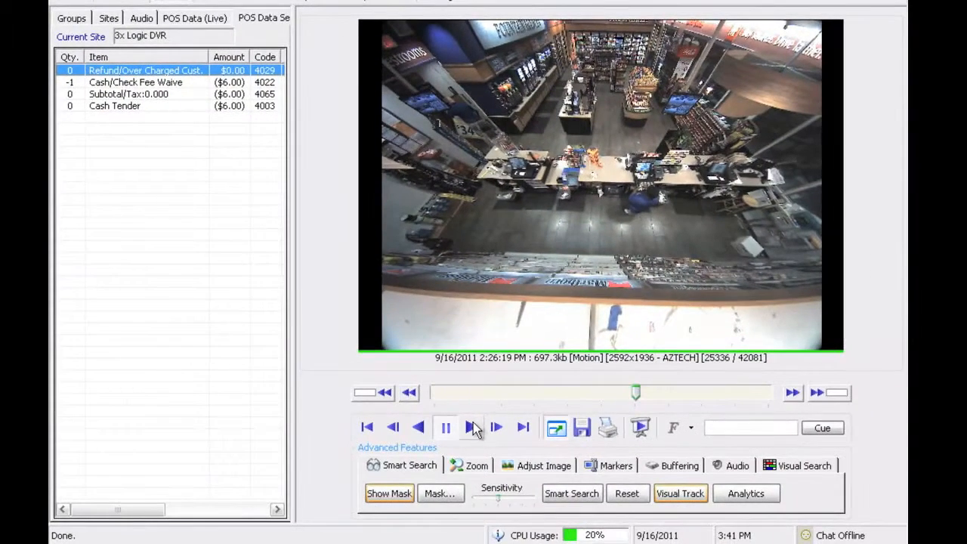
mouse_move(471, 426)
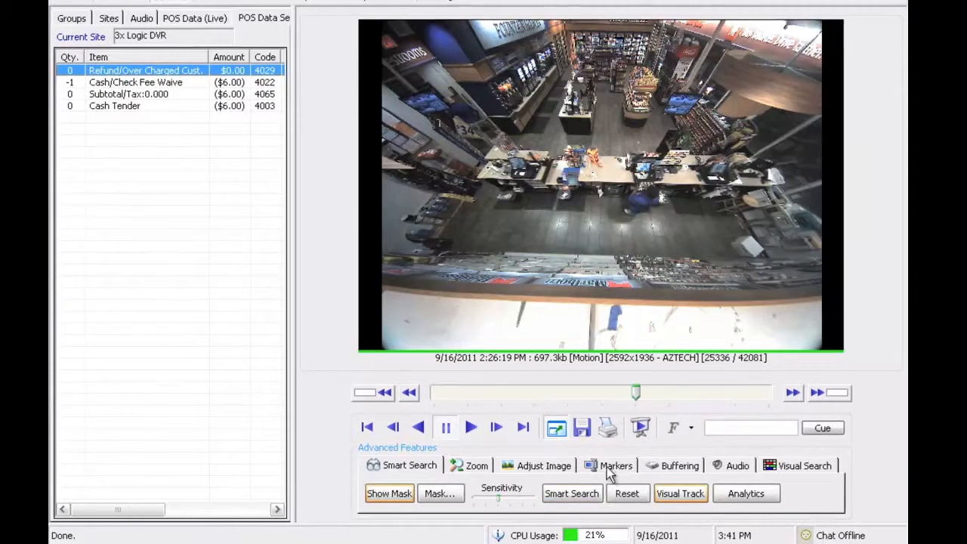
Step: Mark Start and End Range around the refund footage via the Markers tab, scrubbing to 2:33:58 PM
click(609, 466)
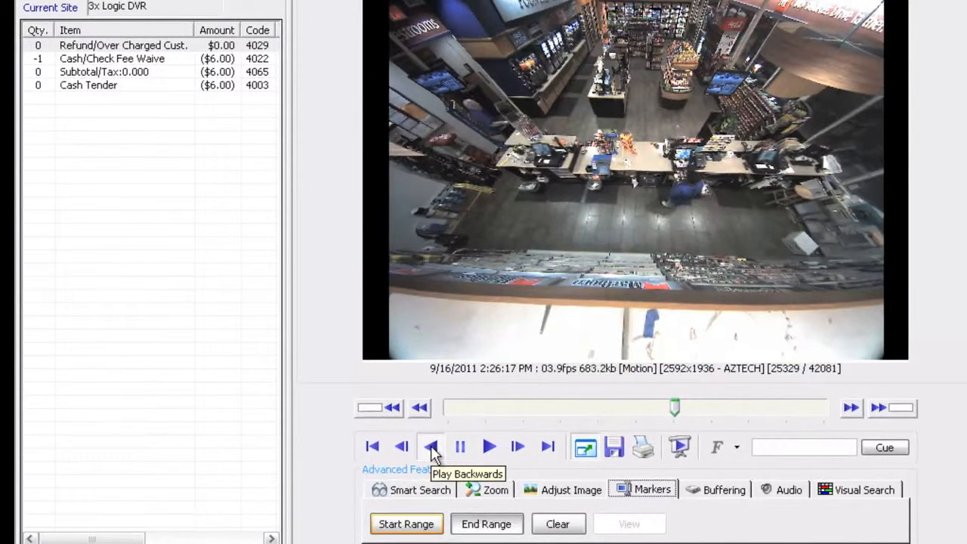
click(431, 448)
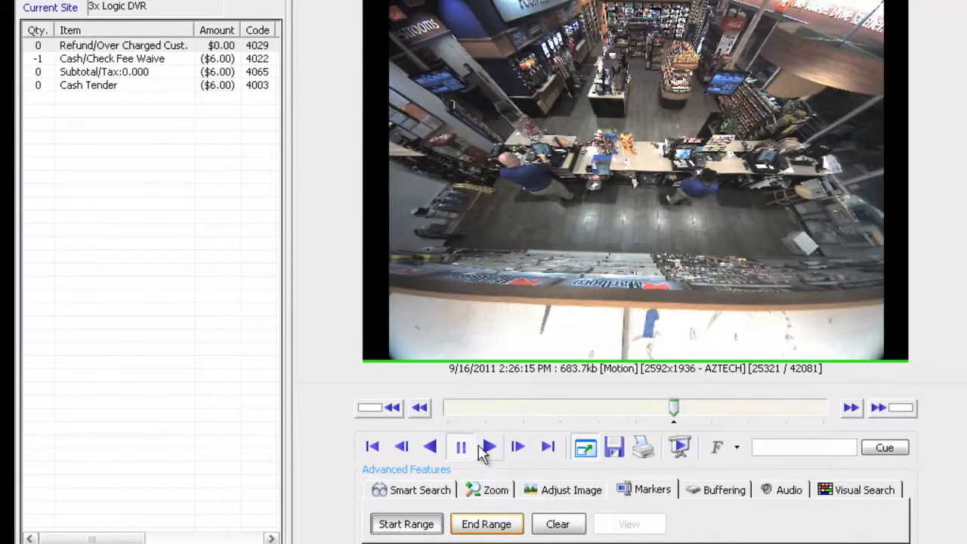
click(460, 447)
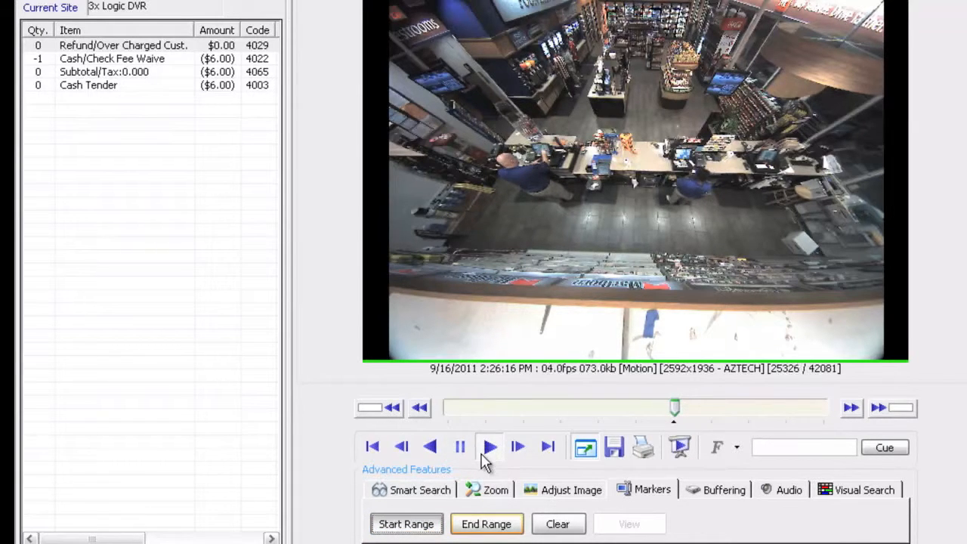
click(490, 448)
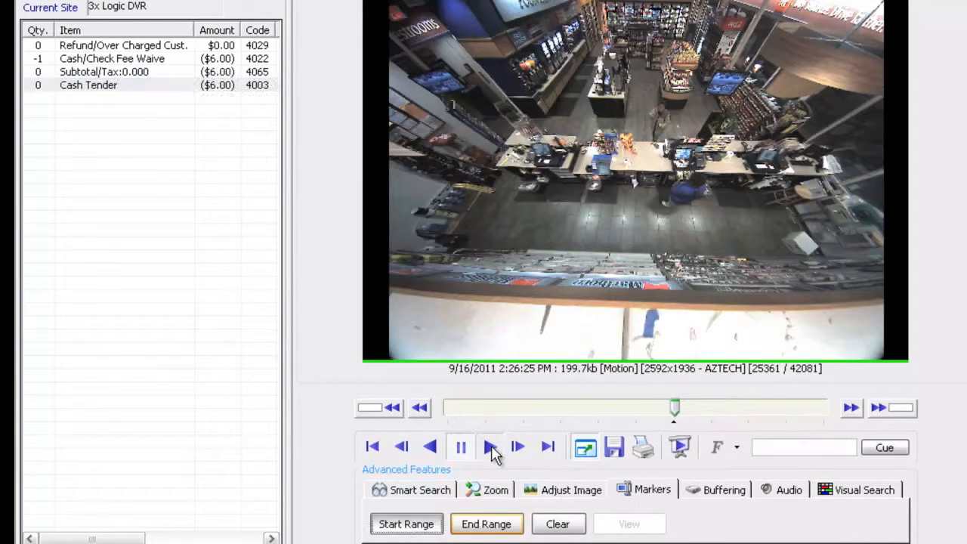
click(489, 448)
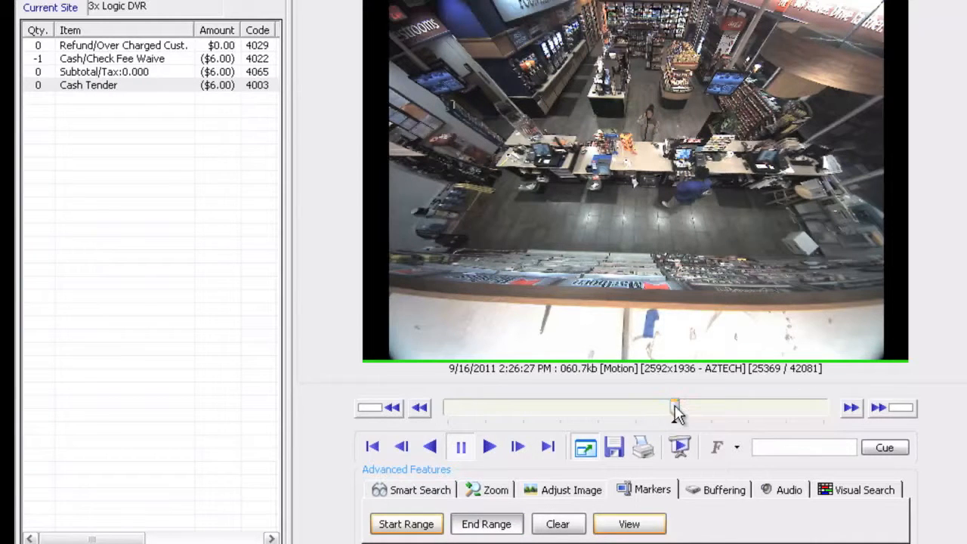
drag(675, 408, 693, 408)
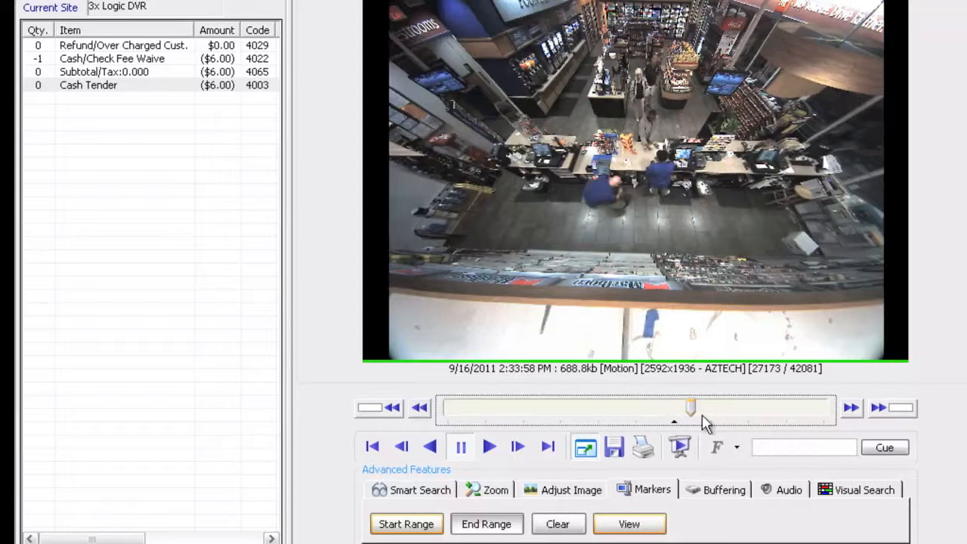
mouse_move(750, 350)
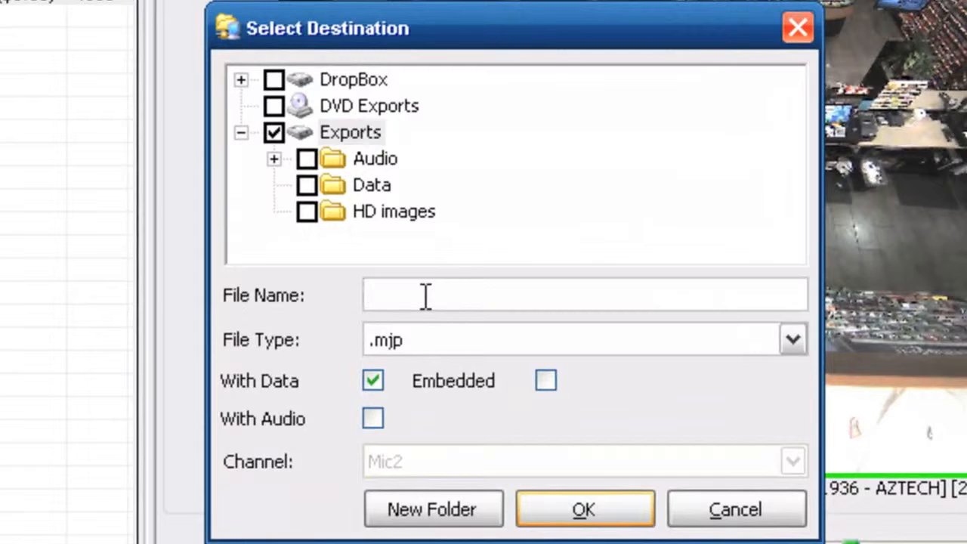
Step: Name the export '3x refund' with Embedded POS data ticked and accept
text(3x)
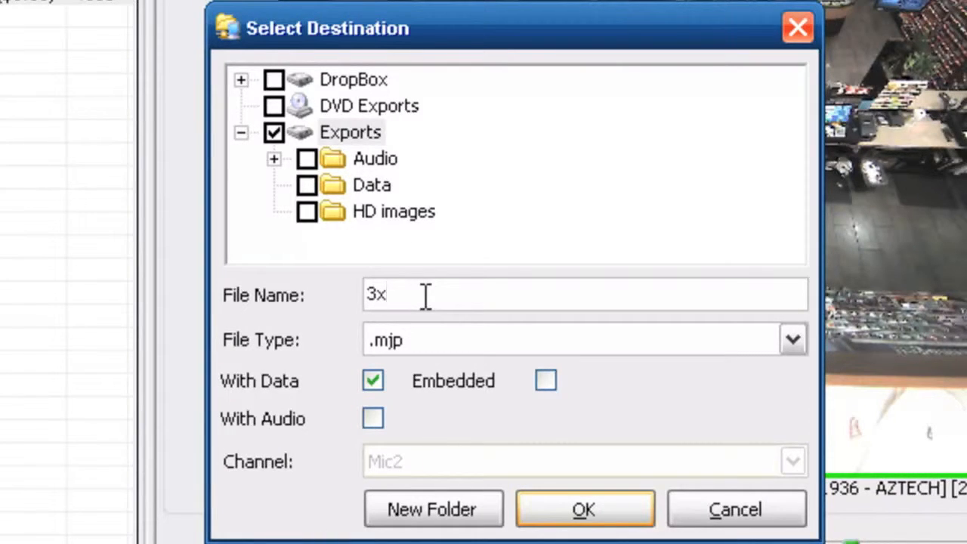
text(refund)
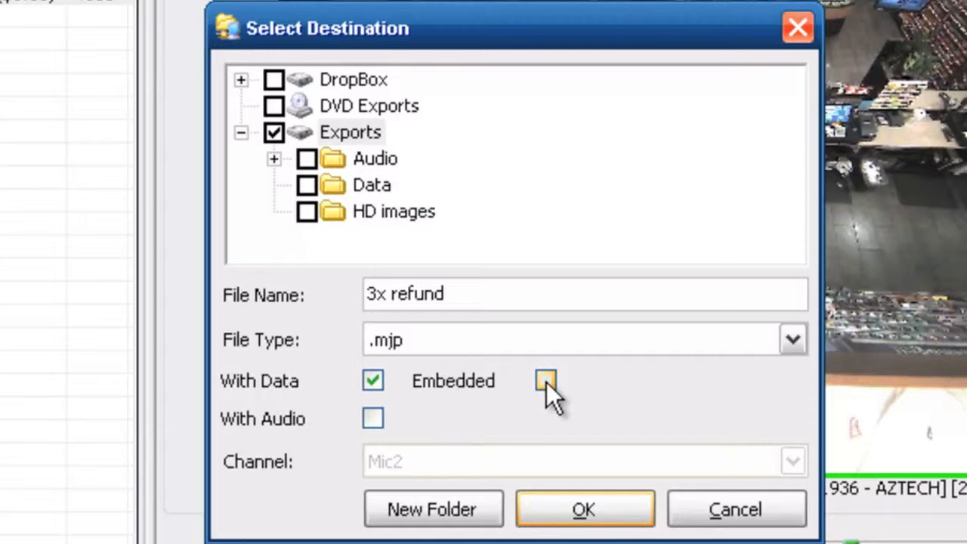
click(546, 381)
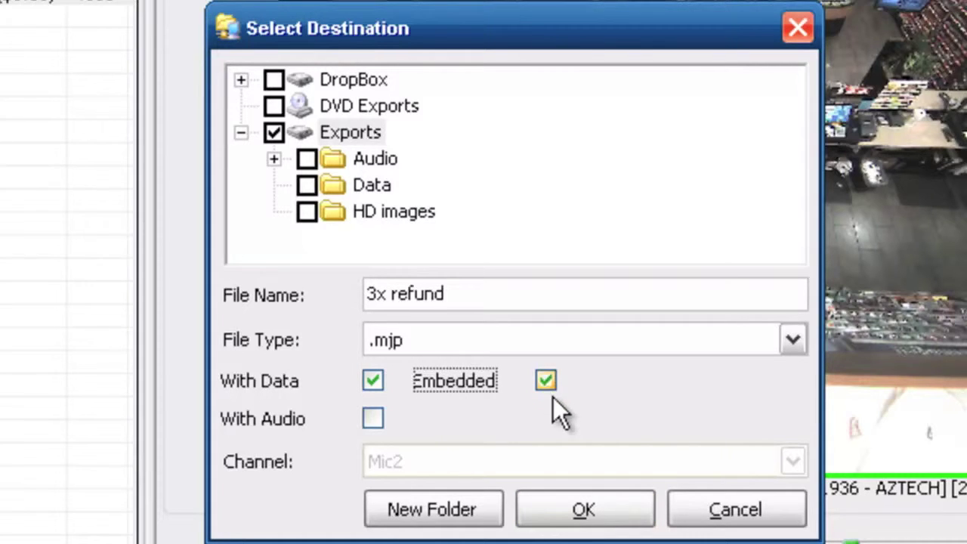
mouse_move(506, 405)
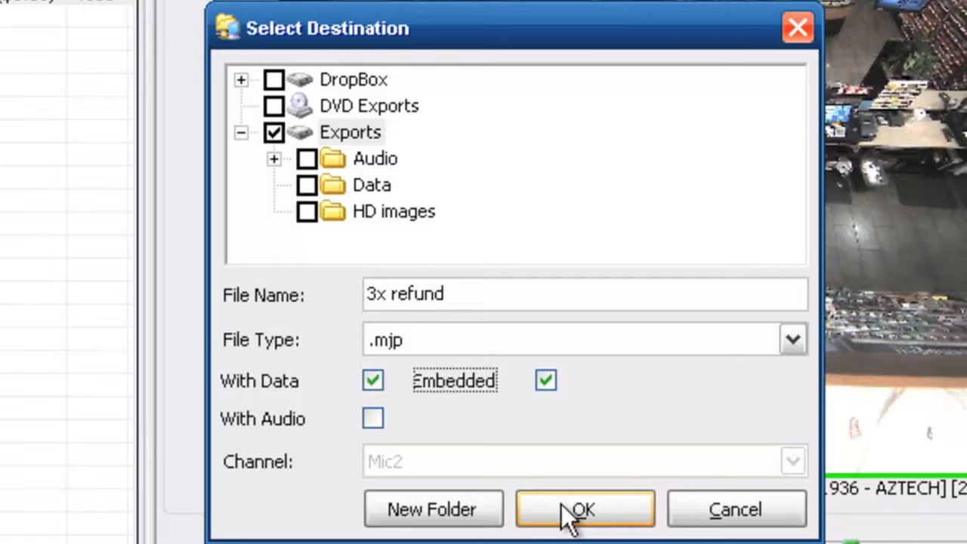
click(584, 508)
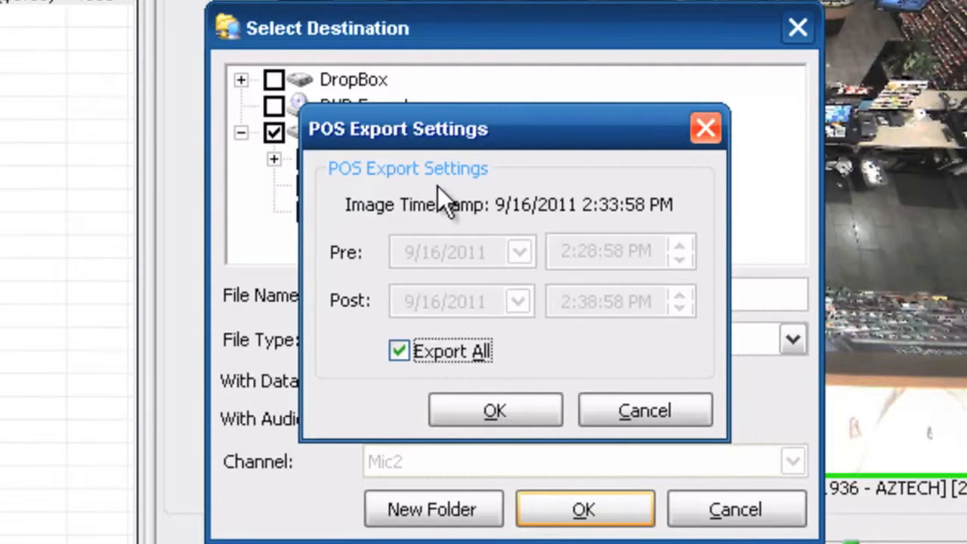
mouse_move(496, 411)
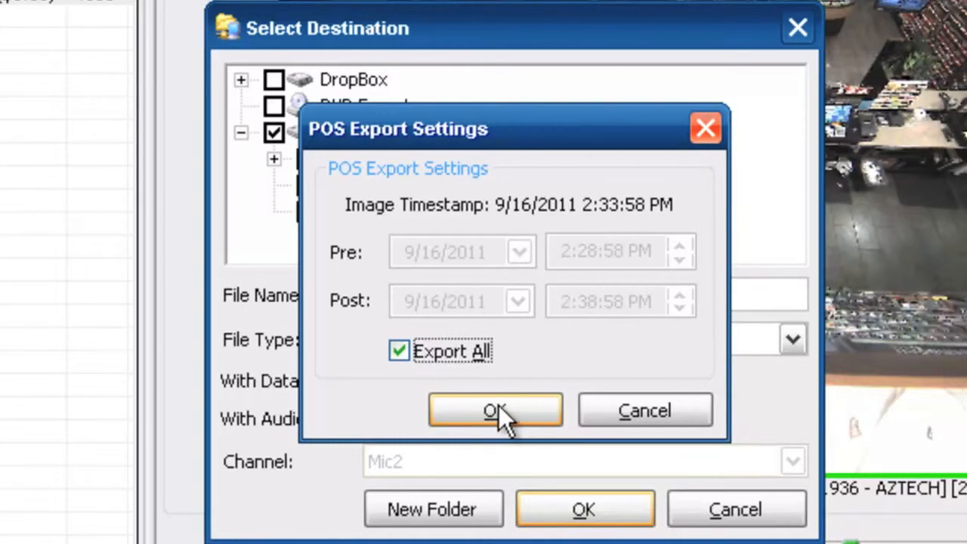
Step: Confirm Export All in POS Export Settings and dismiss the Success message
click(496, 410)
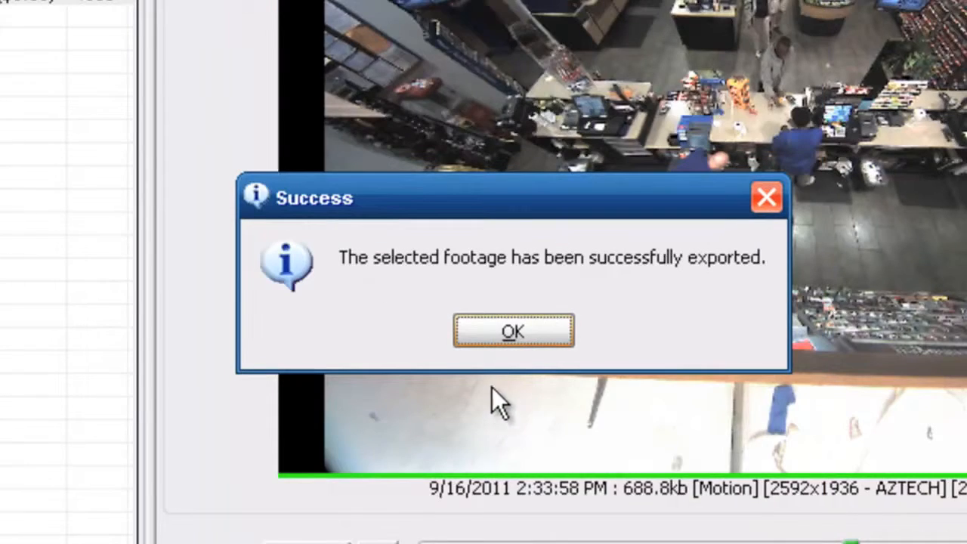
click(513, 331)
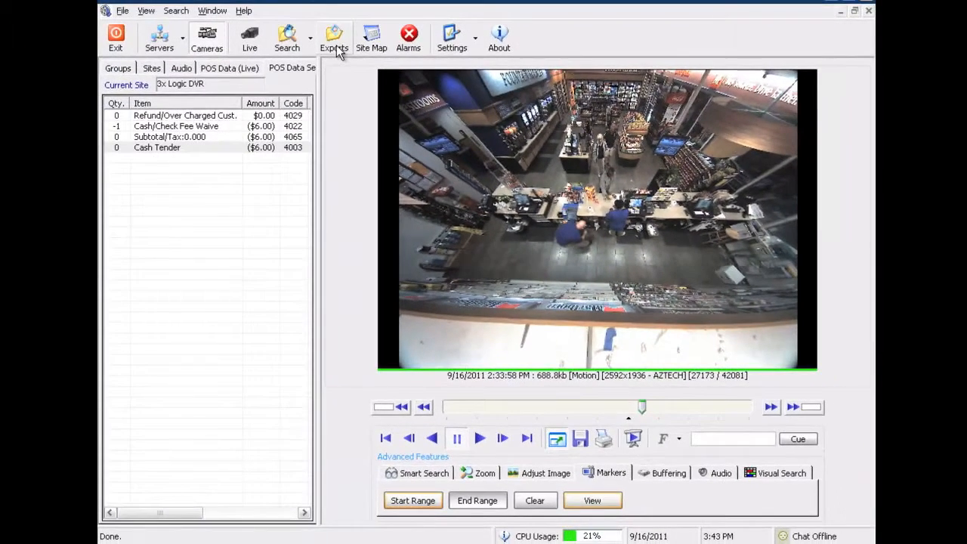
Step: Play the exported 3x refund.mjp clip from the Exports library with POS data overlaid
click(332, 38)
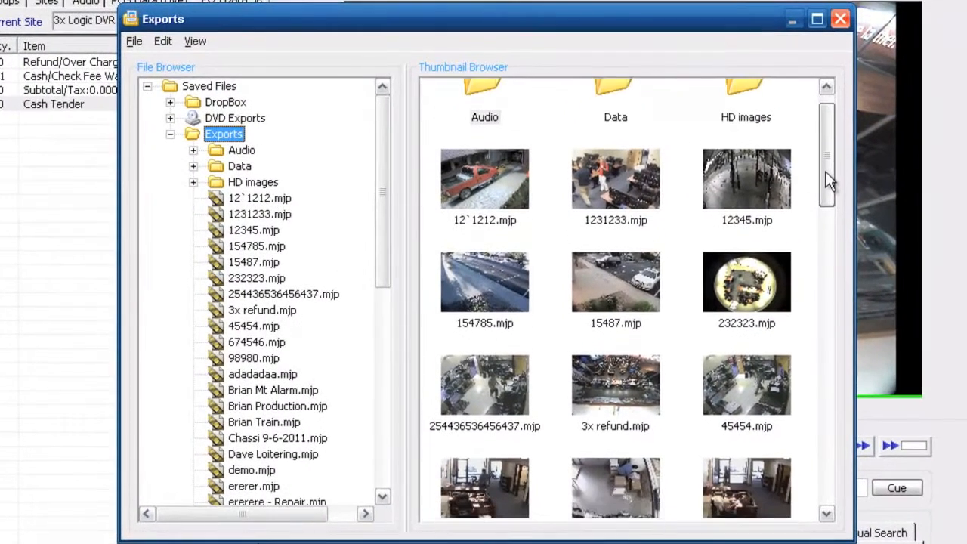
scroll(down, 3)
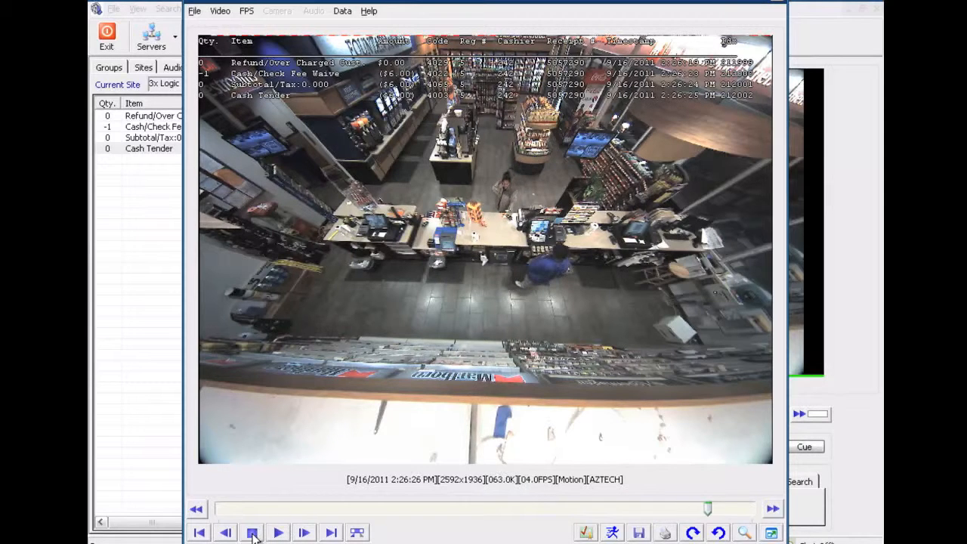
click(251, 532)
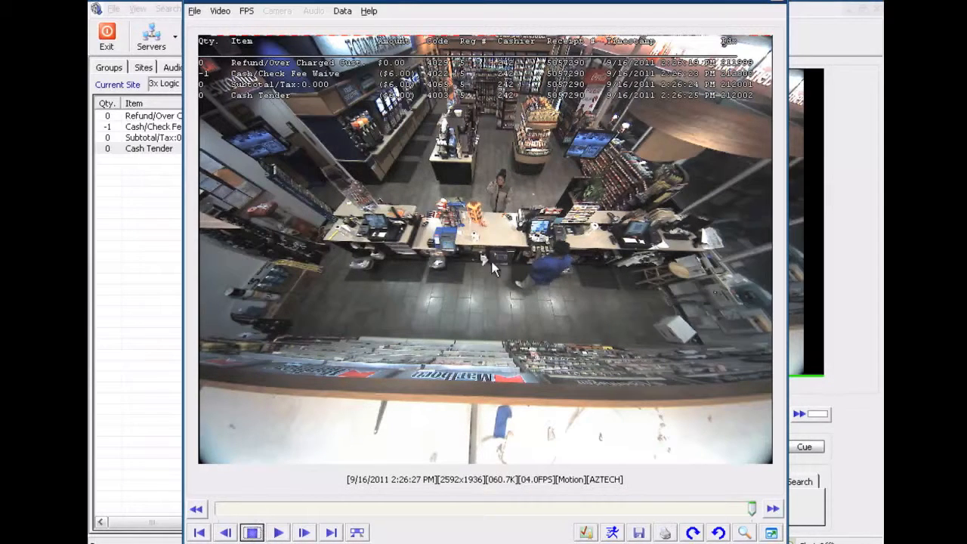